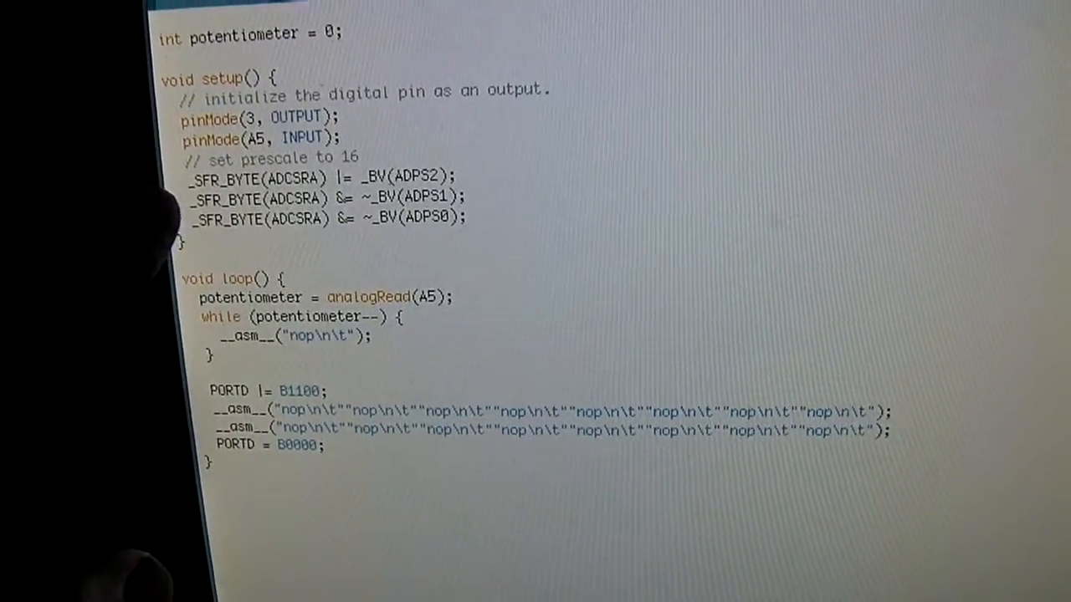
{"action": "scroll", "scroll_direction": "down", "scroll_amount": 3}
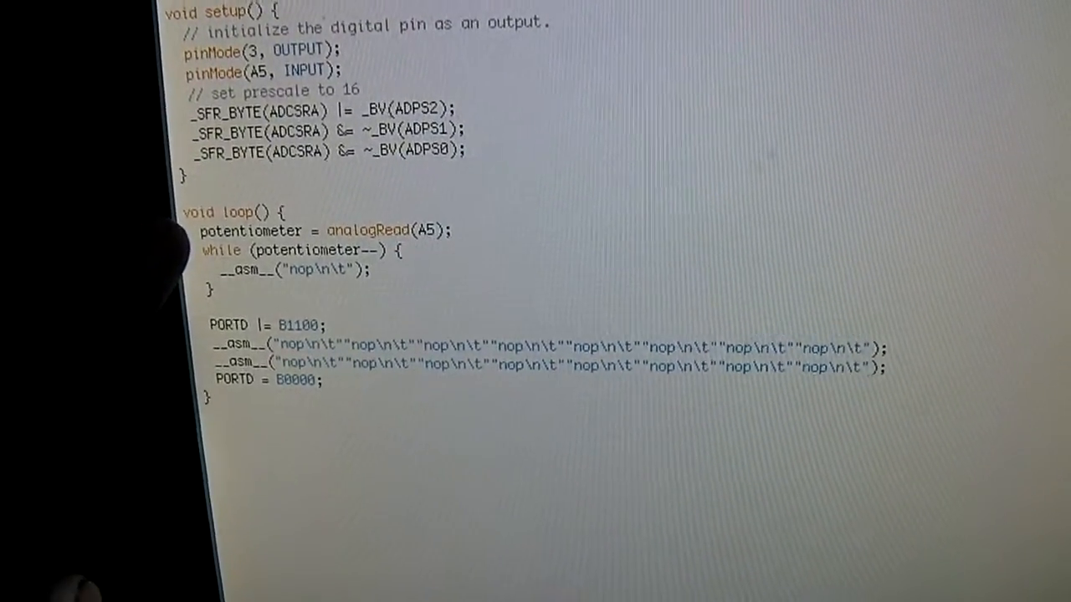
{"action": "scroll", "scroll_direction": "down", "scroll_amount": 3}
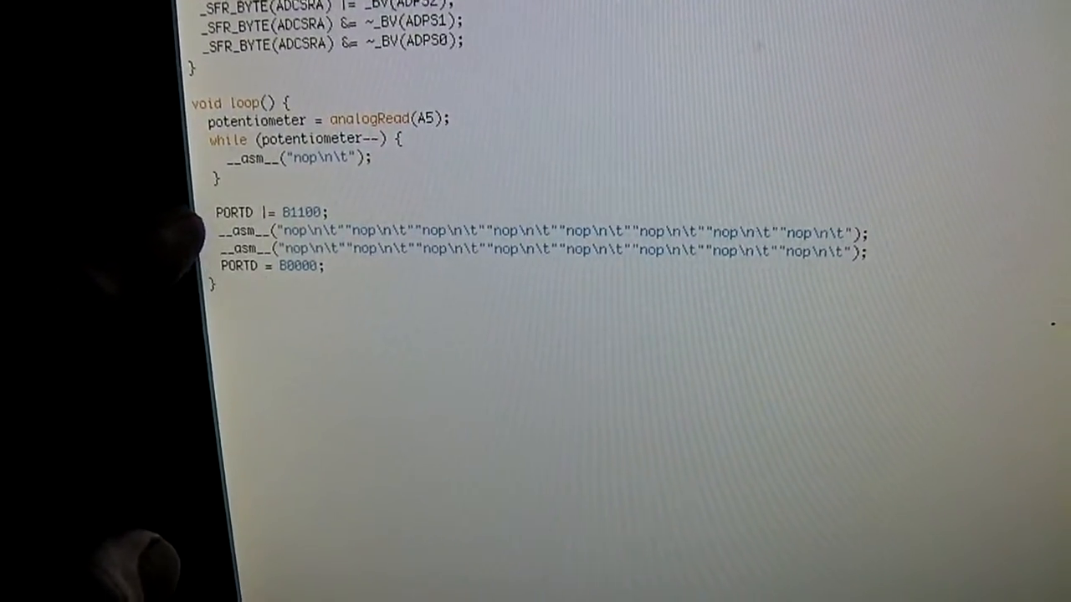
{"action": "scroll", "scroll_direction": "down", "scroll_amount": 3}
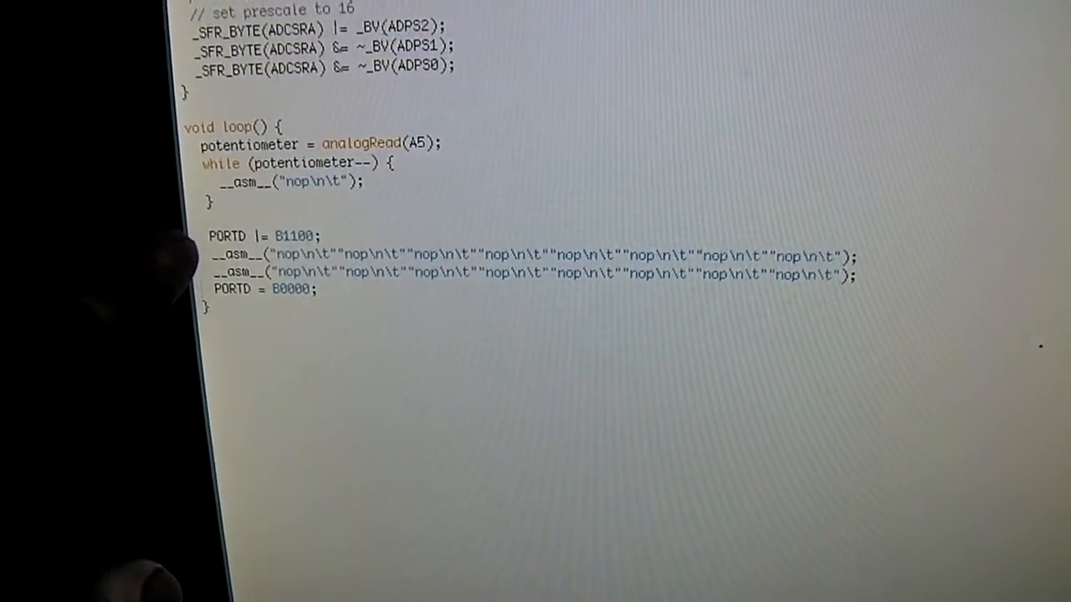